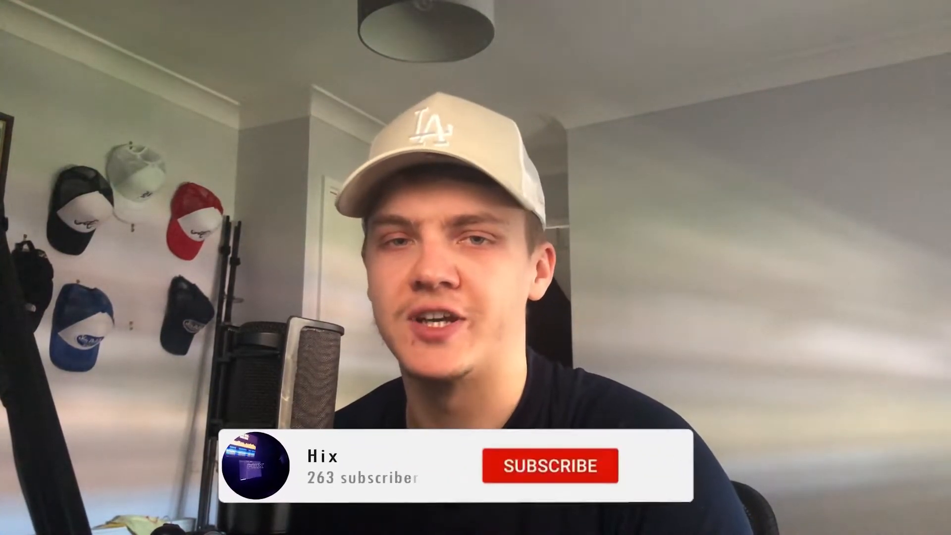
{"action": "left_click", "coordinate": [549, 466]}
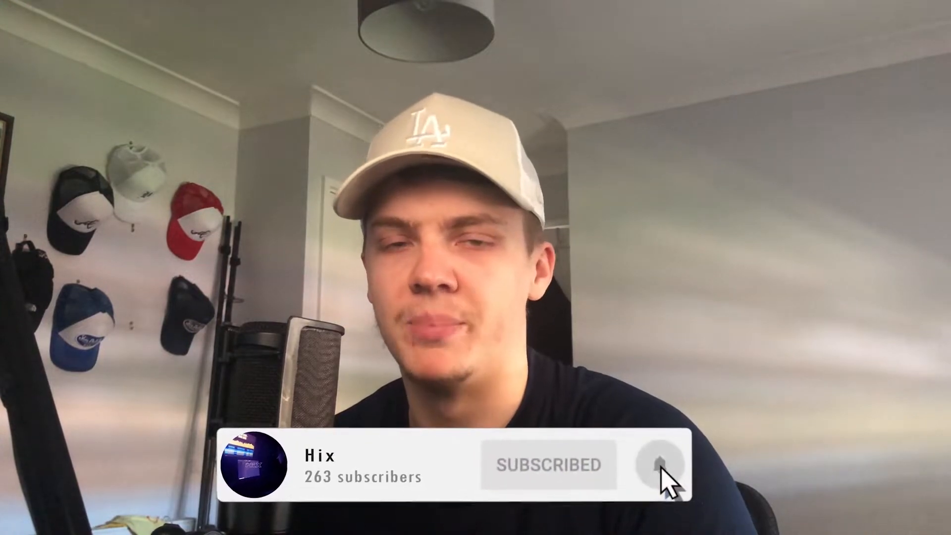